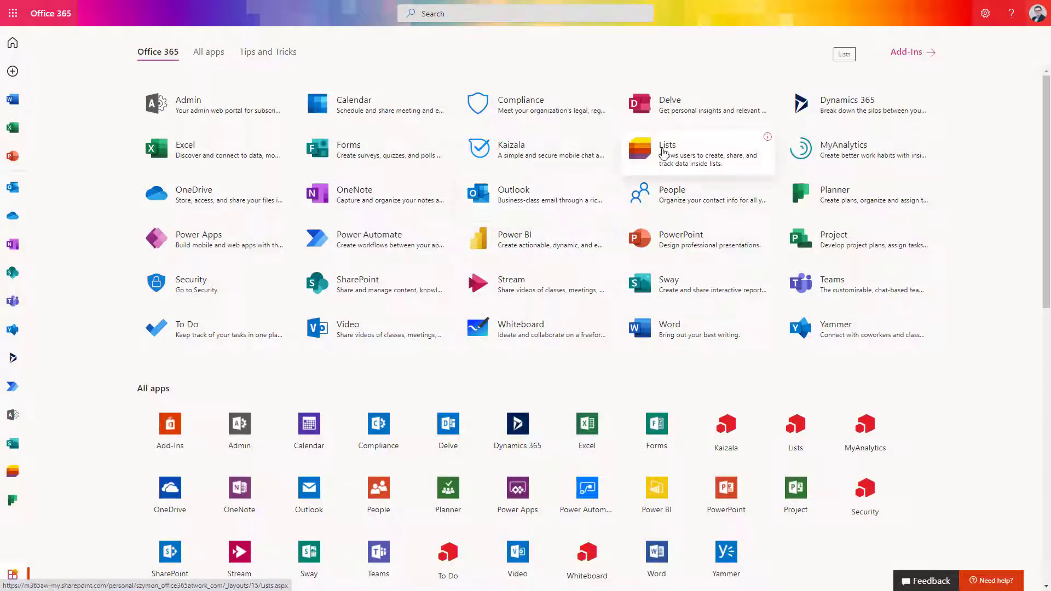
# - Launch Microsoft Lists from the Office 365 app launcher
pyautogui.click(667, 145)
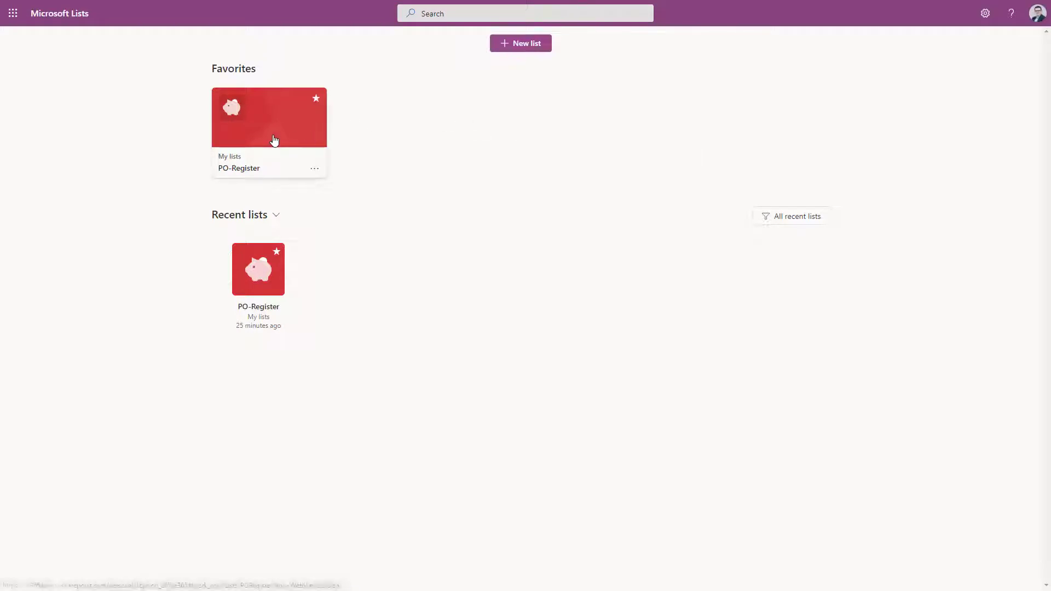
# - Go into the PO-Register list and bring up the Add column type choices
pyautogui.click(268, 117)
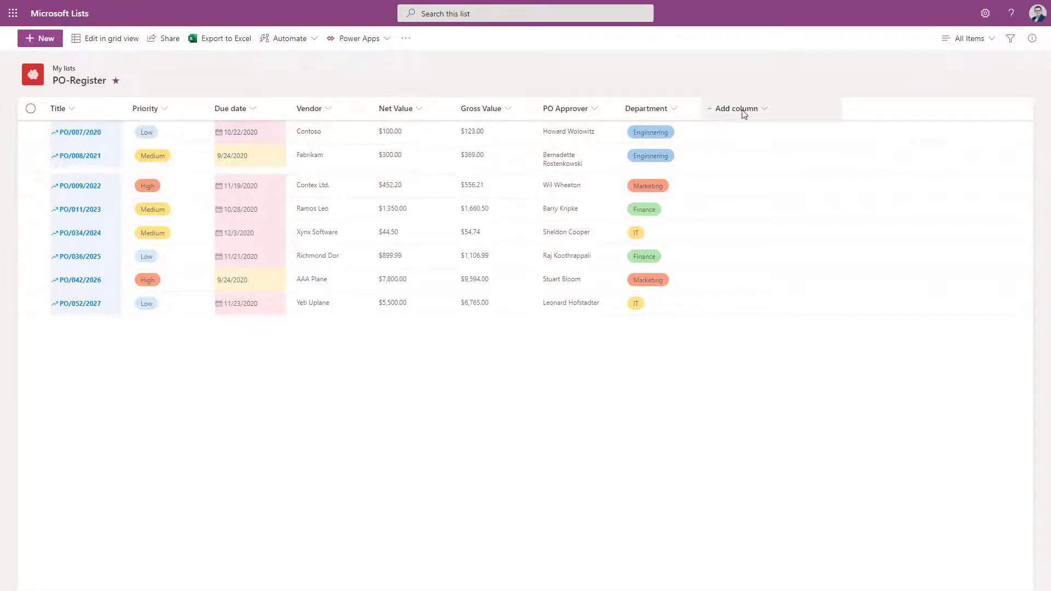
pyautogui.click(738, 108)
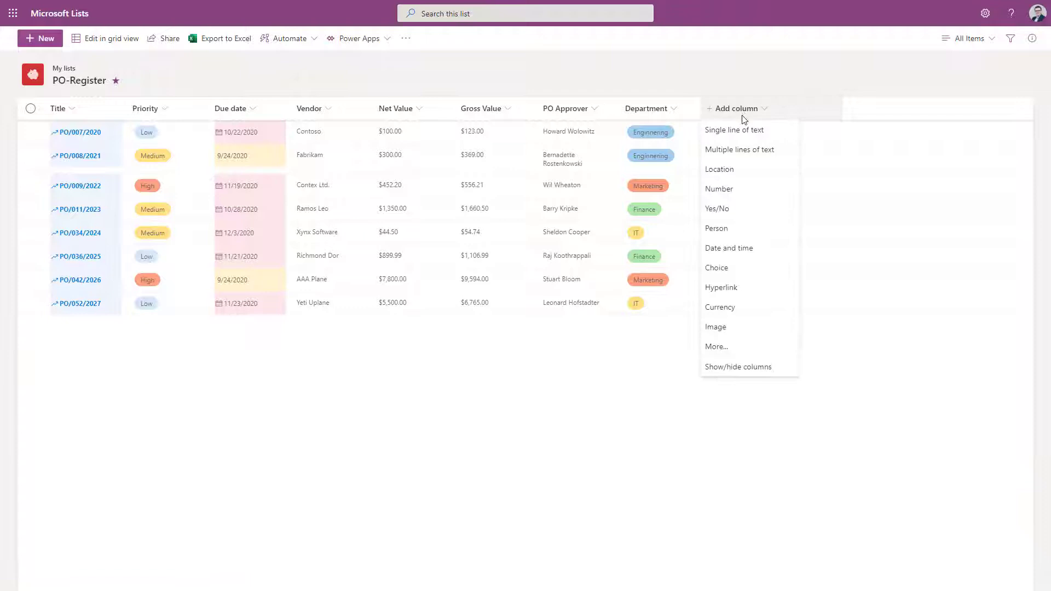
pyautogui.moveTo(717, 228)
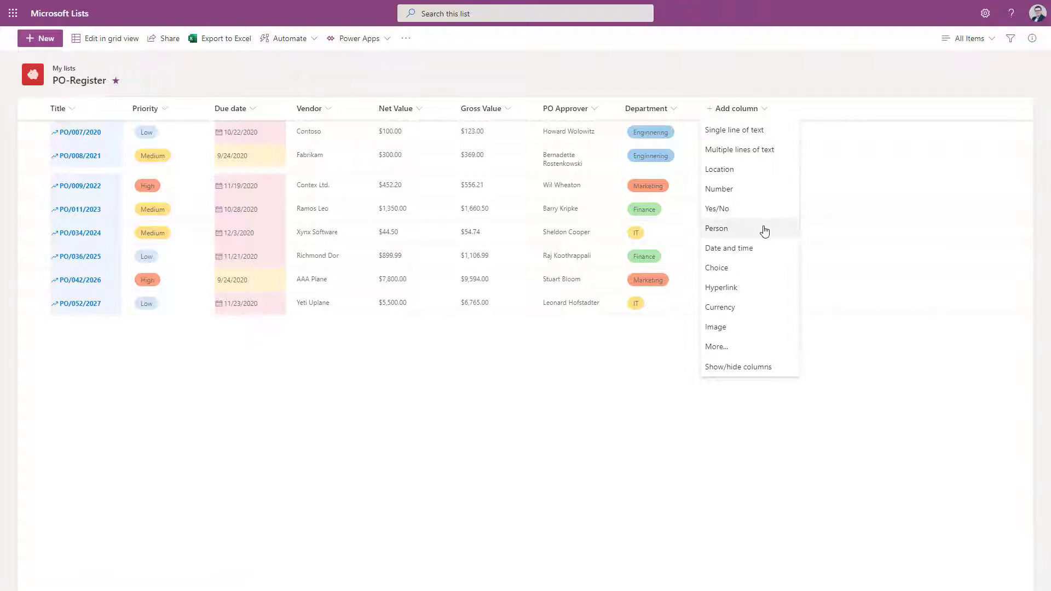
# - Create a Person column named Owner and save it to PO-Register
pyautogui.click(717, 228)
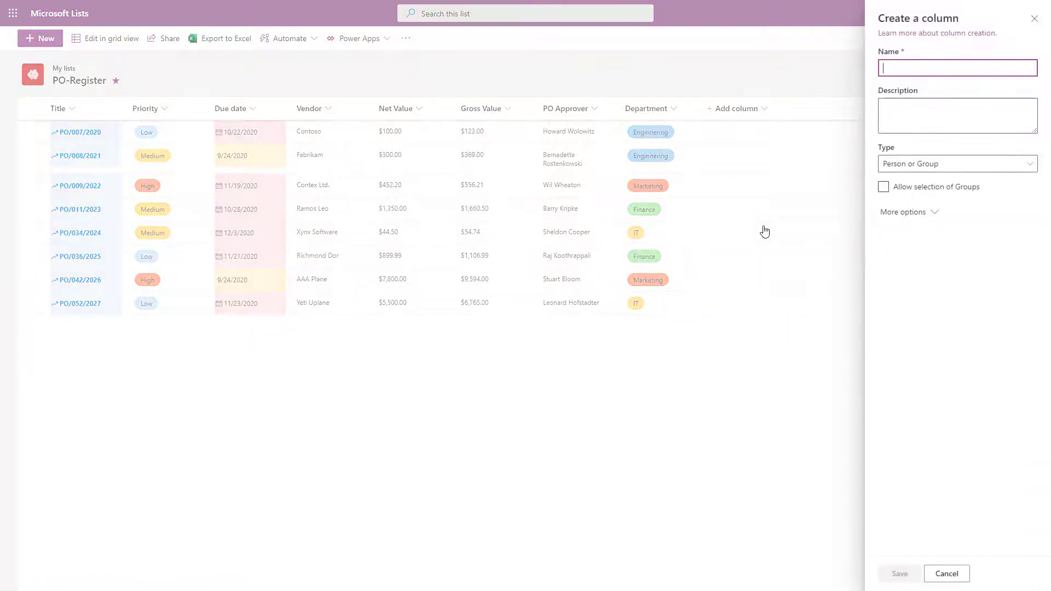
pyautogui.write('Owner')
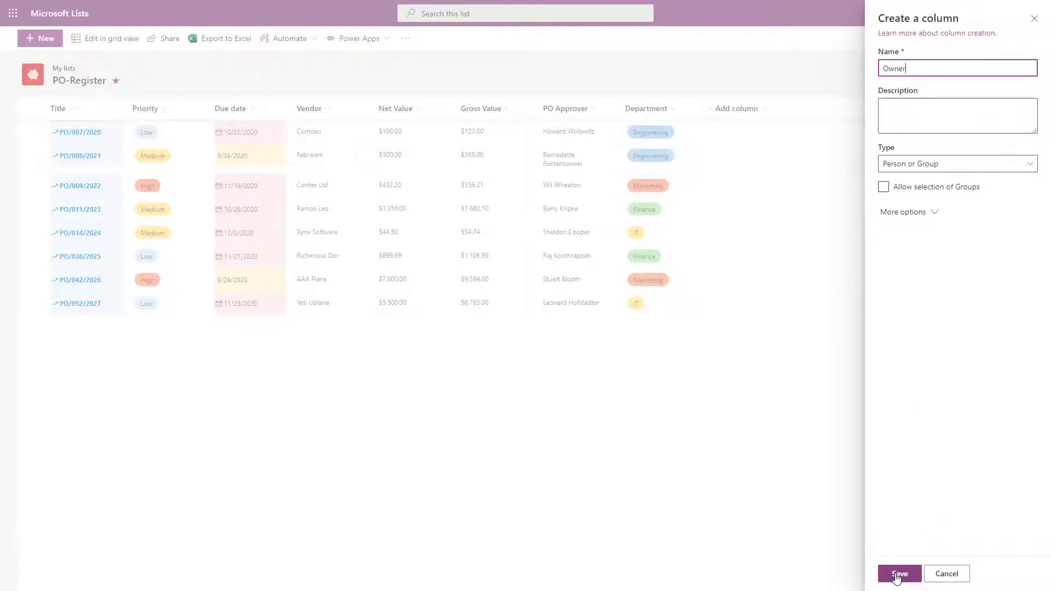
pyautogui.click(899, 574)
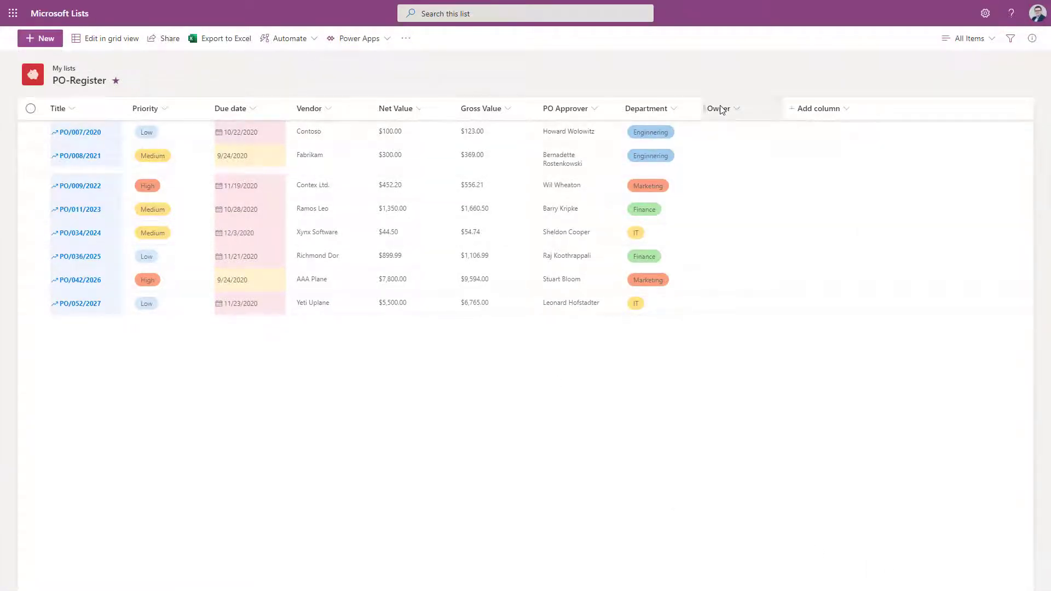
# - Move the Owner column to sit between Priority and Due date
pyautogui.moveTo(718, 108); pyautogui.dragTo(201, 108)
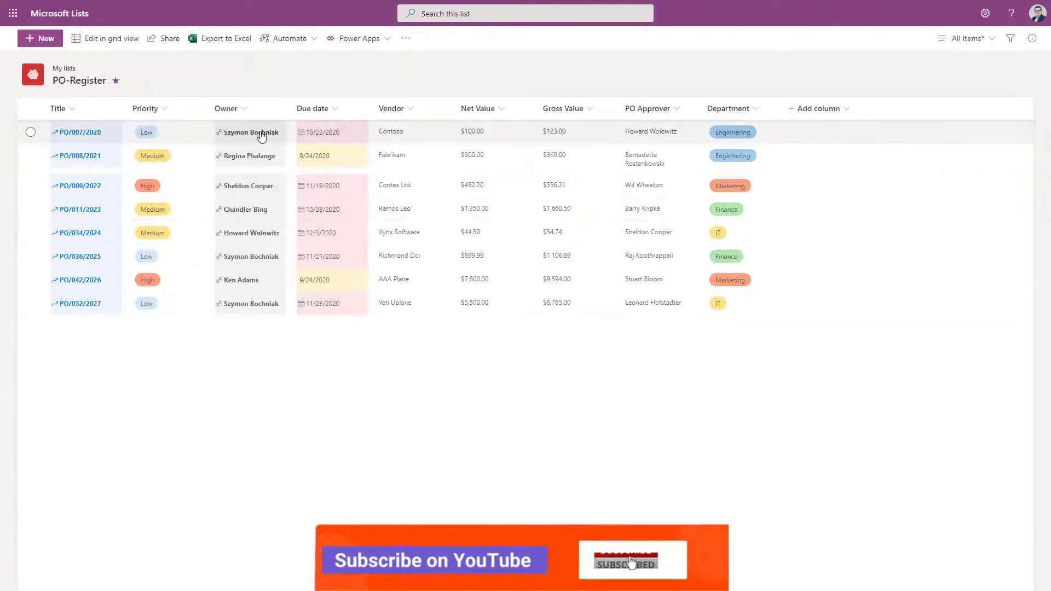
pyautogui.click(252, 132)
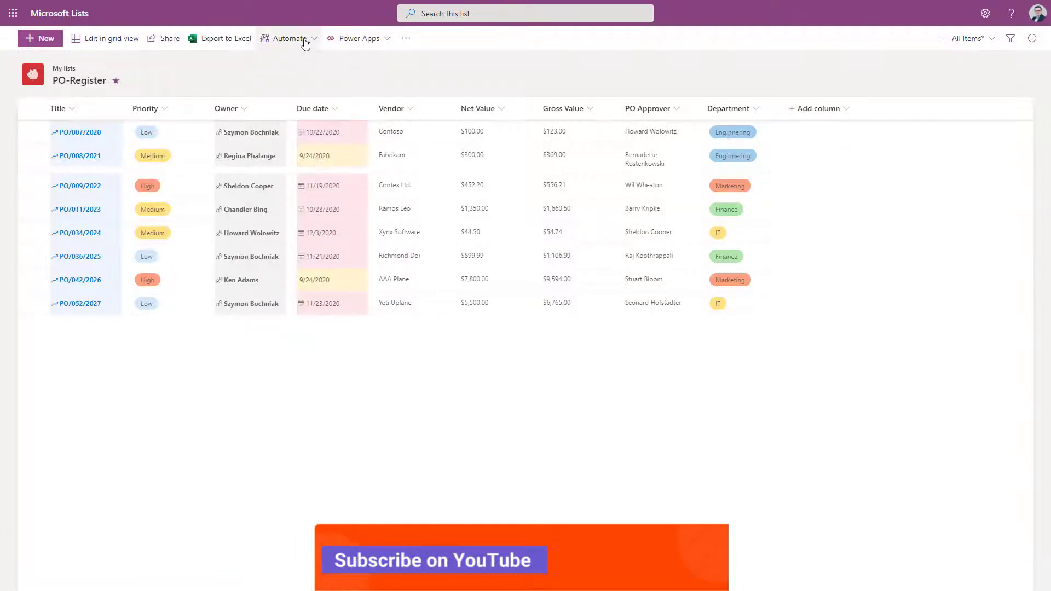
# - Create a flow from the 'Start approval when a new item is added' template and reach the approver field
pyautogui.click(289, 38)
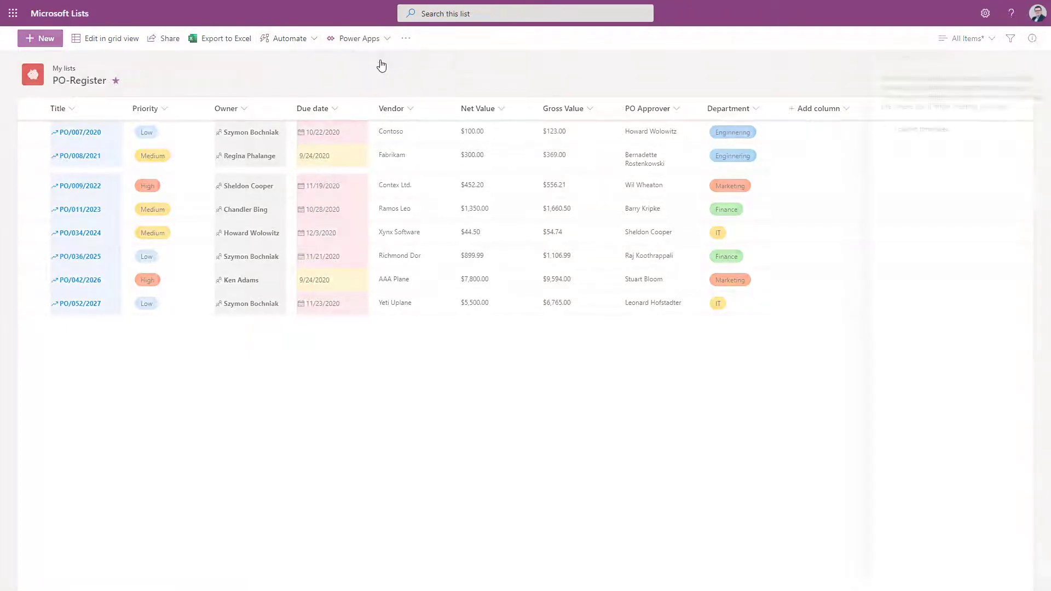
pyautogui.click(289, 38)
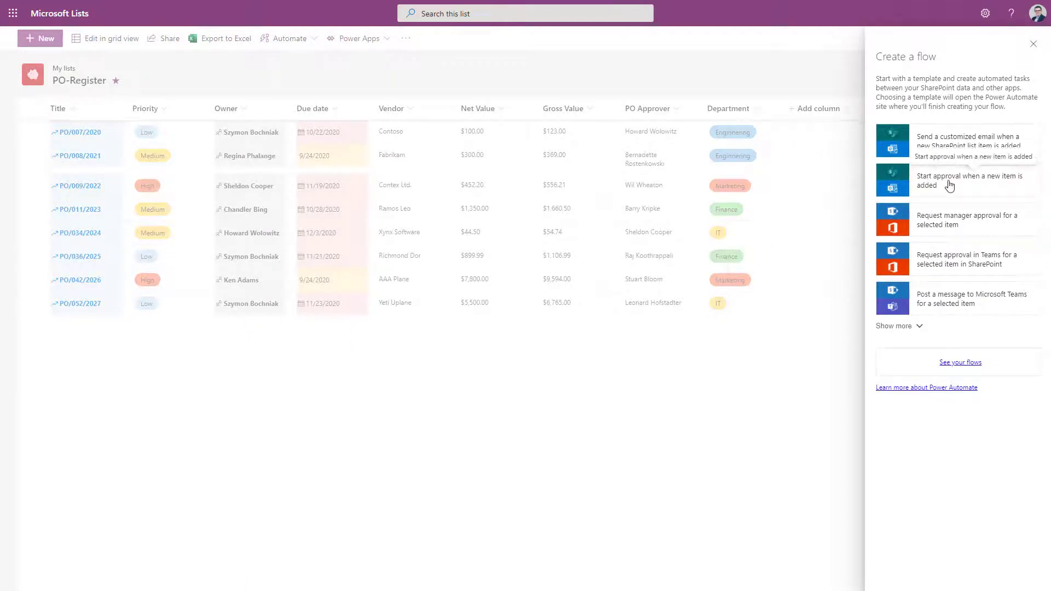
pyautogui.click(968, 180)
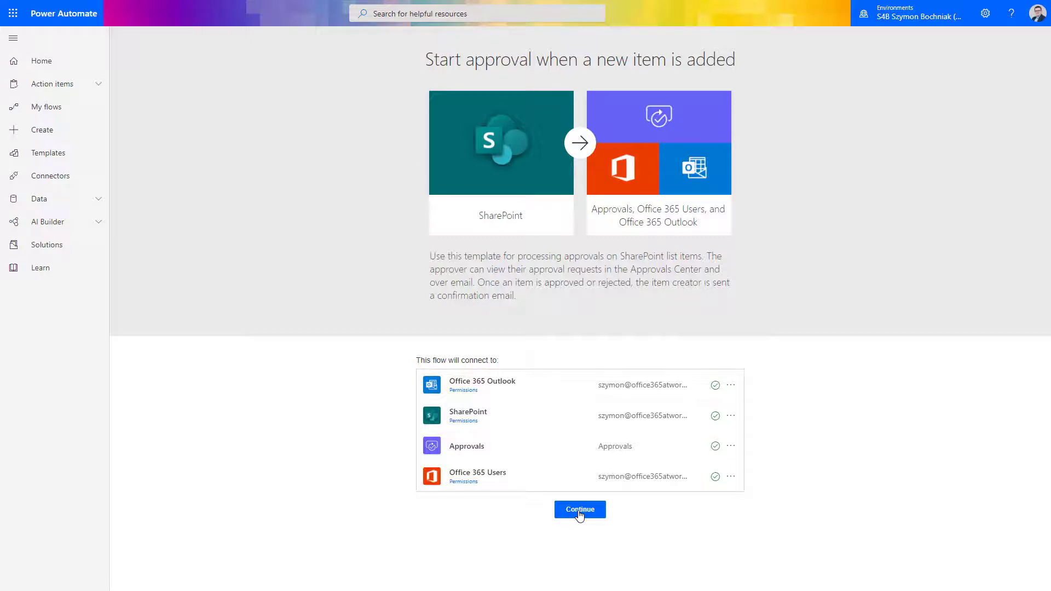
pyautogui.click(579, 508)
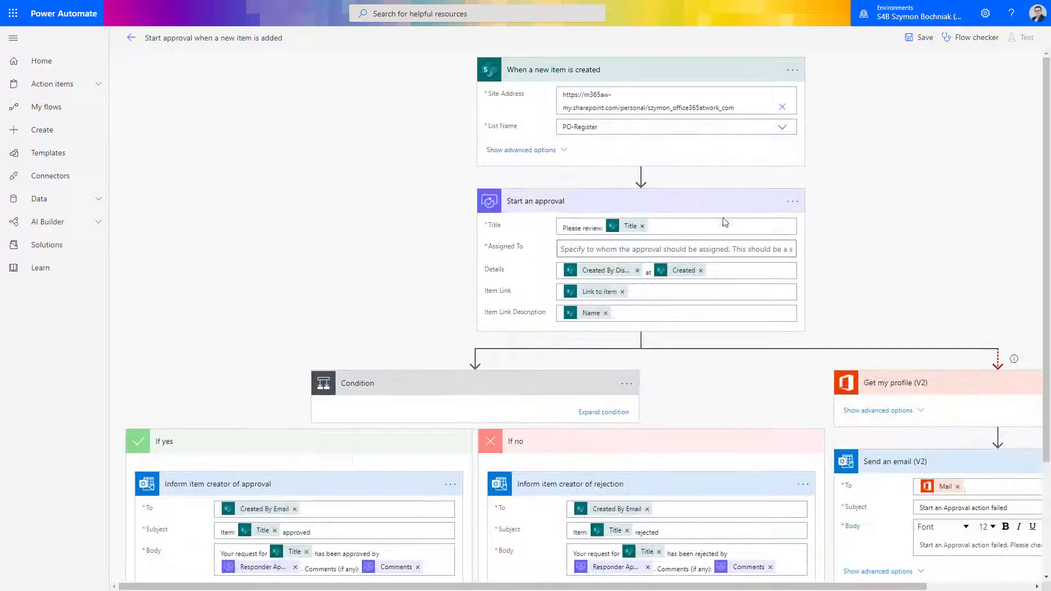
pyautogui.click(674, 266)
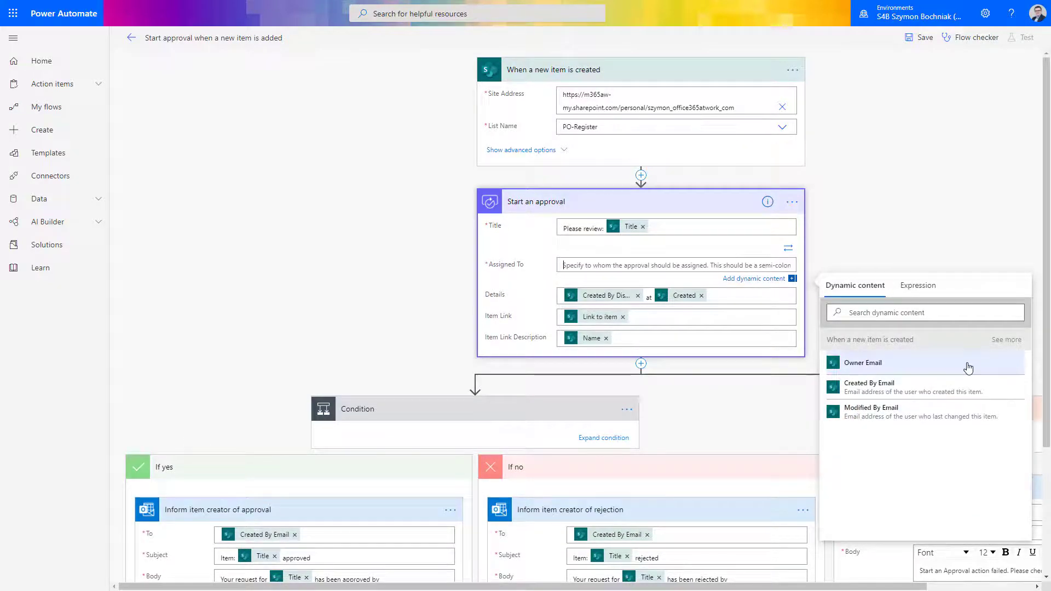
# - Assign the approval to the item's Owner Email and save the flow
pyautogui.click(862, 363)
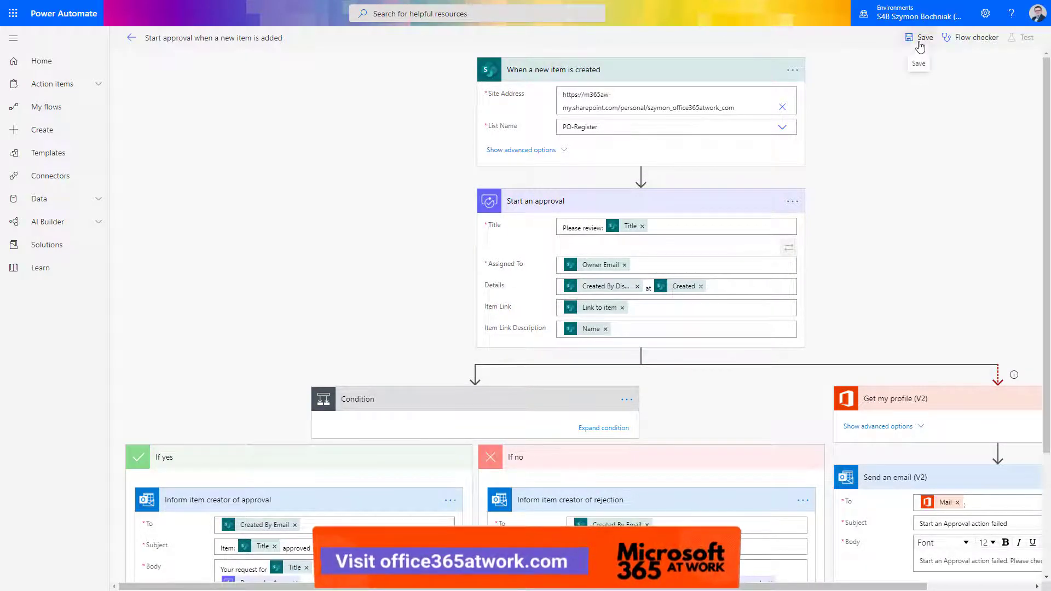
pyautogui.click(924, 36)
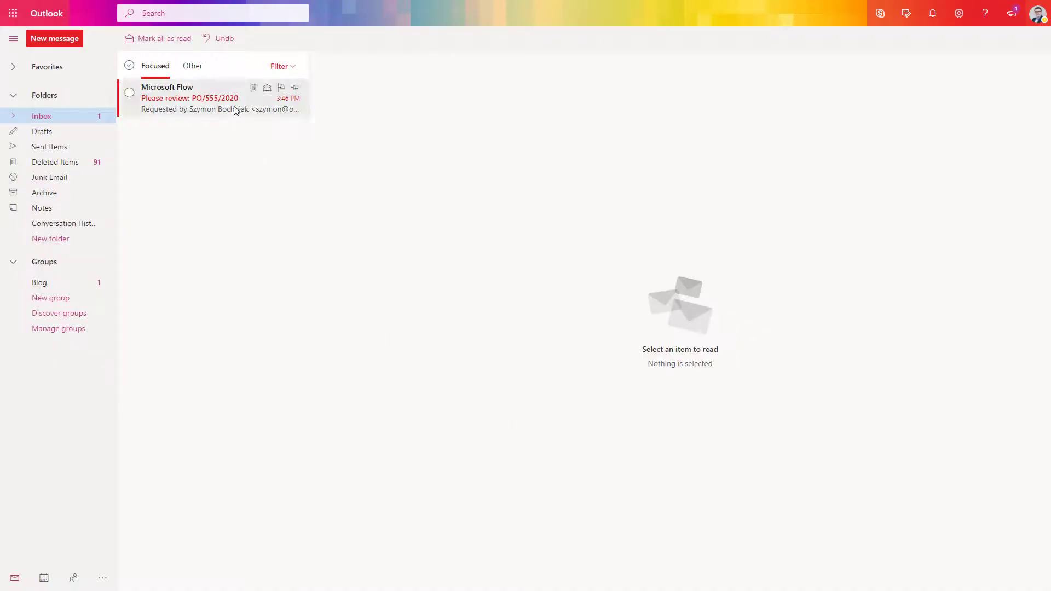
# - Approve the 'Please review: PO/555/2020' request with the comment OK
pyautogui.click(201, 98)
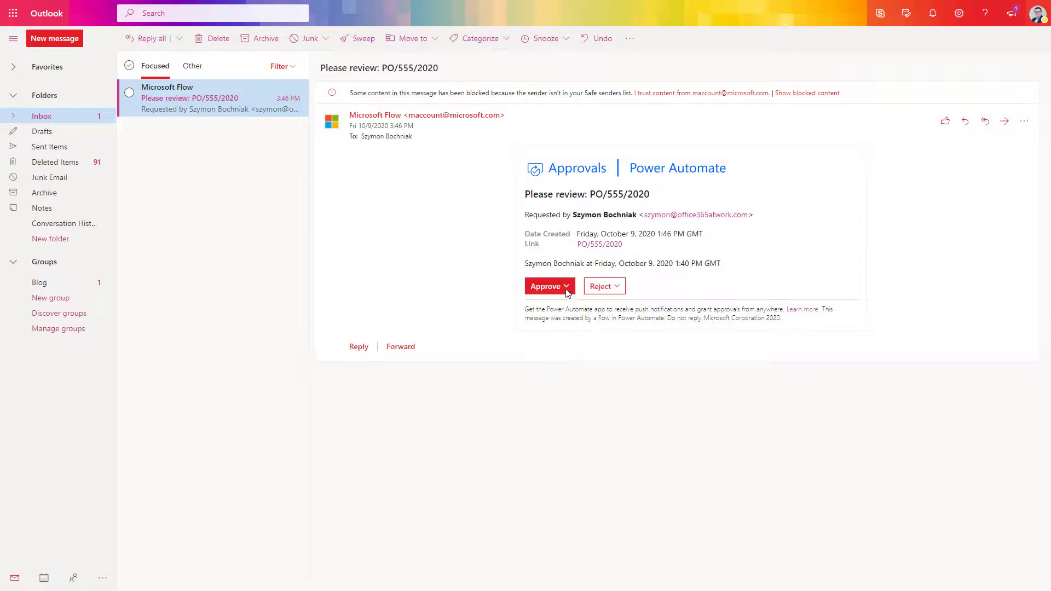
pyautogui.click(565, 285)
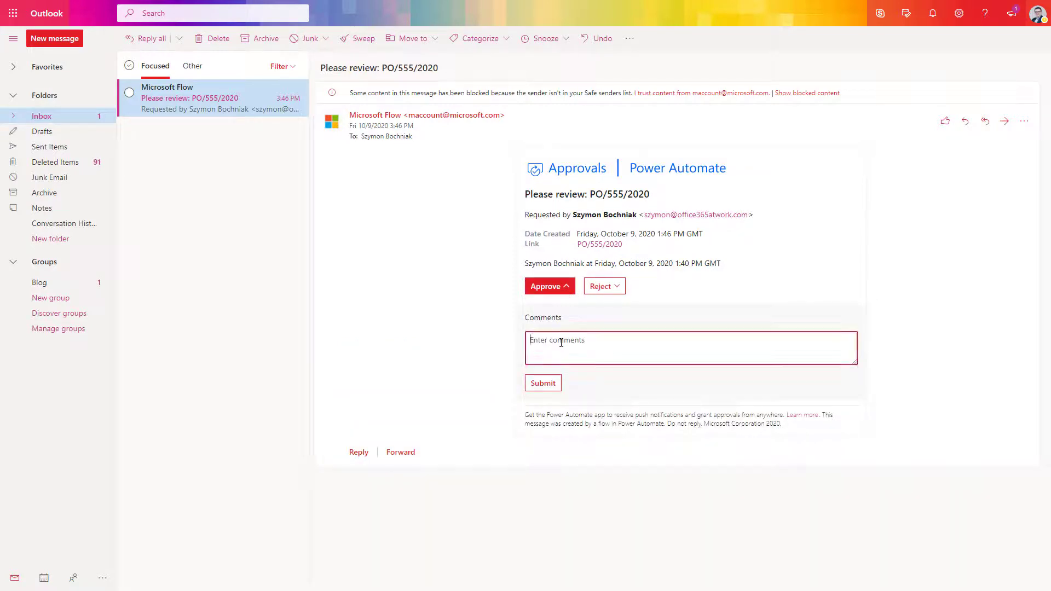
pyautogui.write('OK')
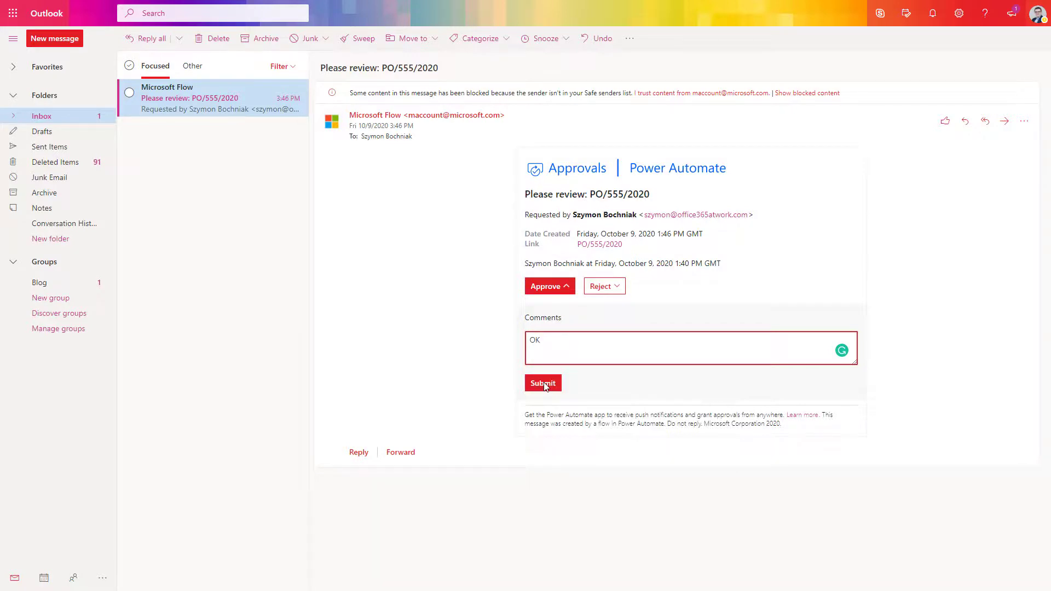
pyautogui.click(543, 382)
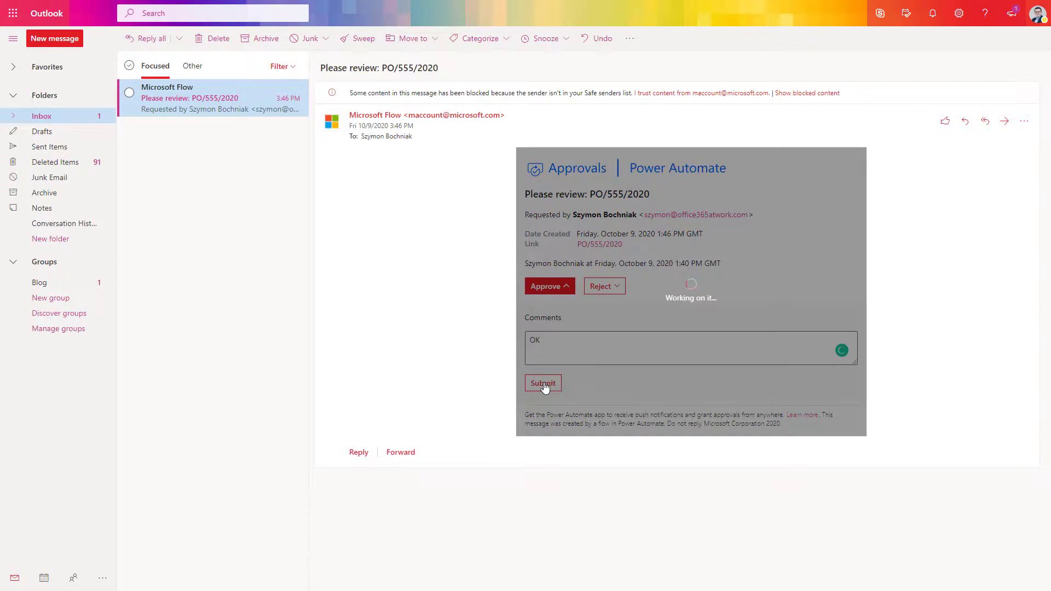
pyautogui.click(543, 383)
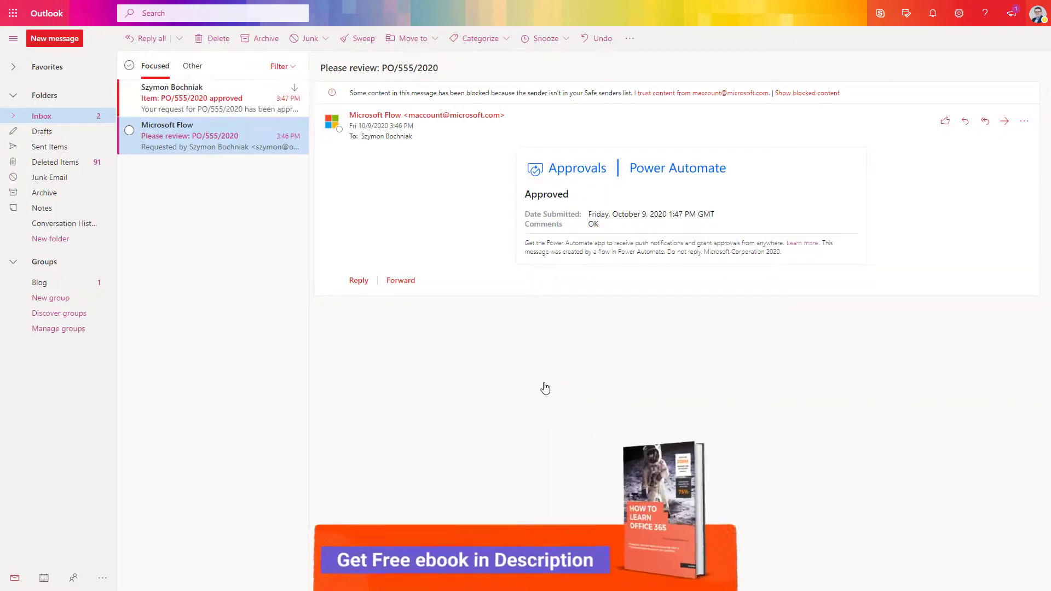